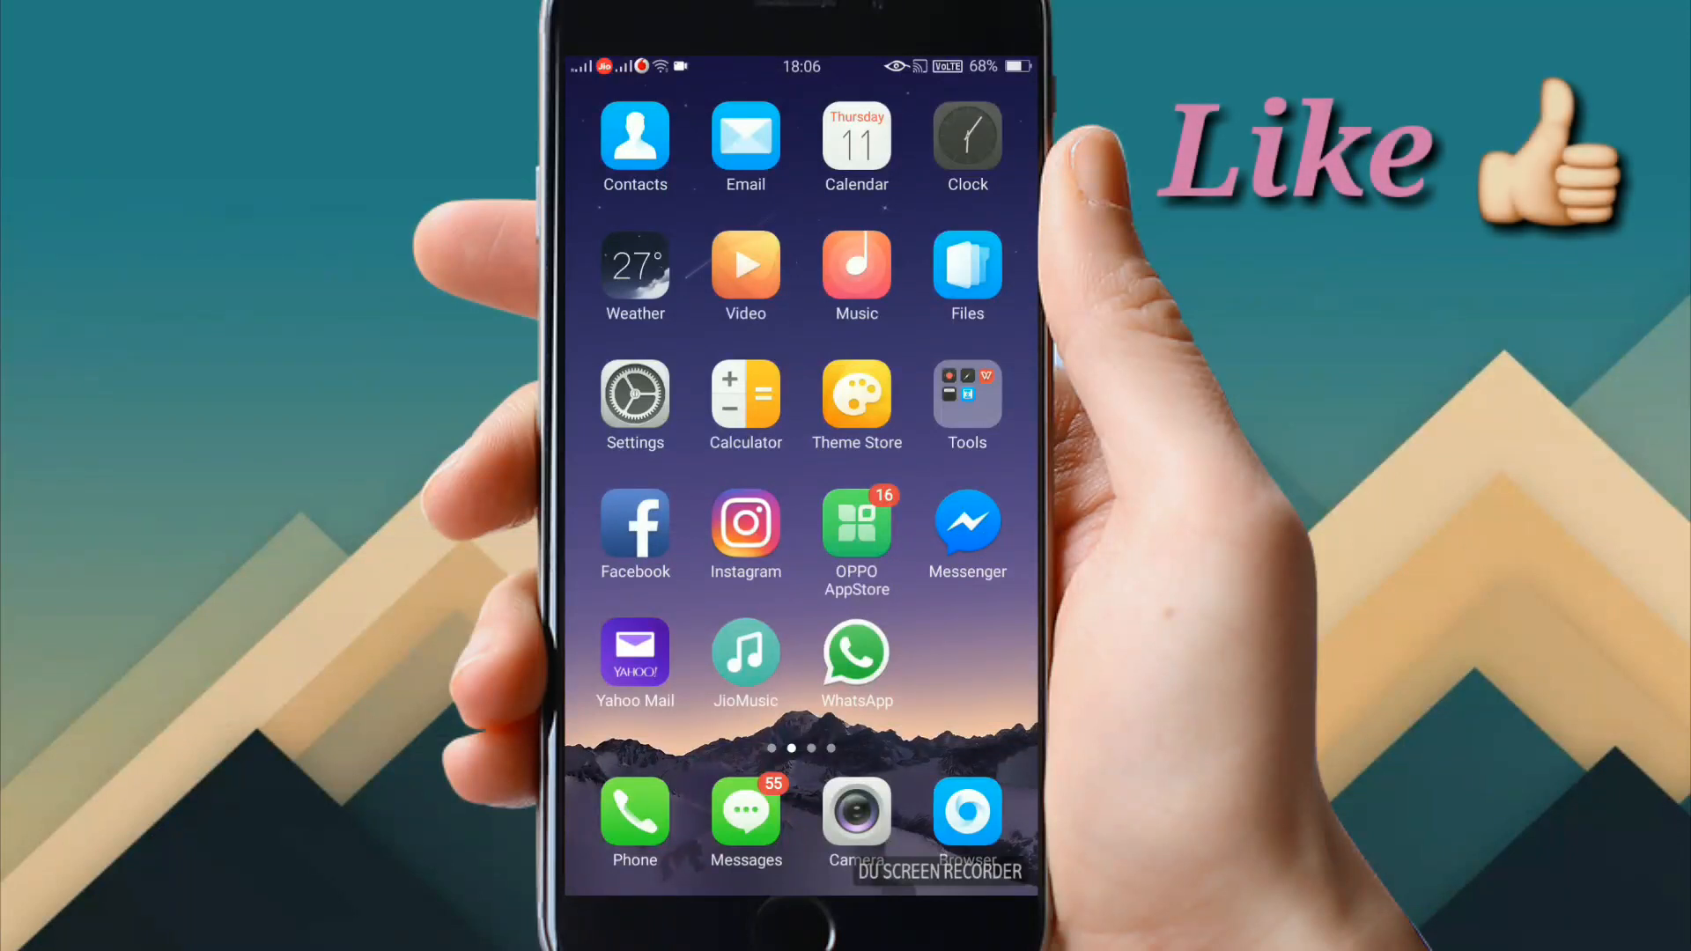
# Launch the Files app from the home screen to its storage-category overview.
pyautogui.hscroll(-3)
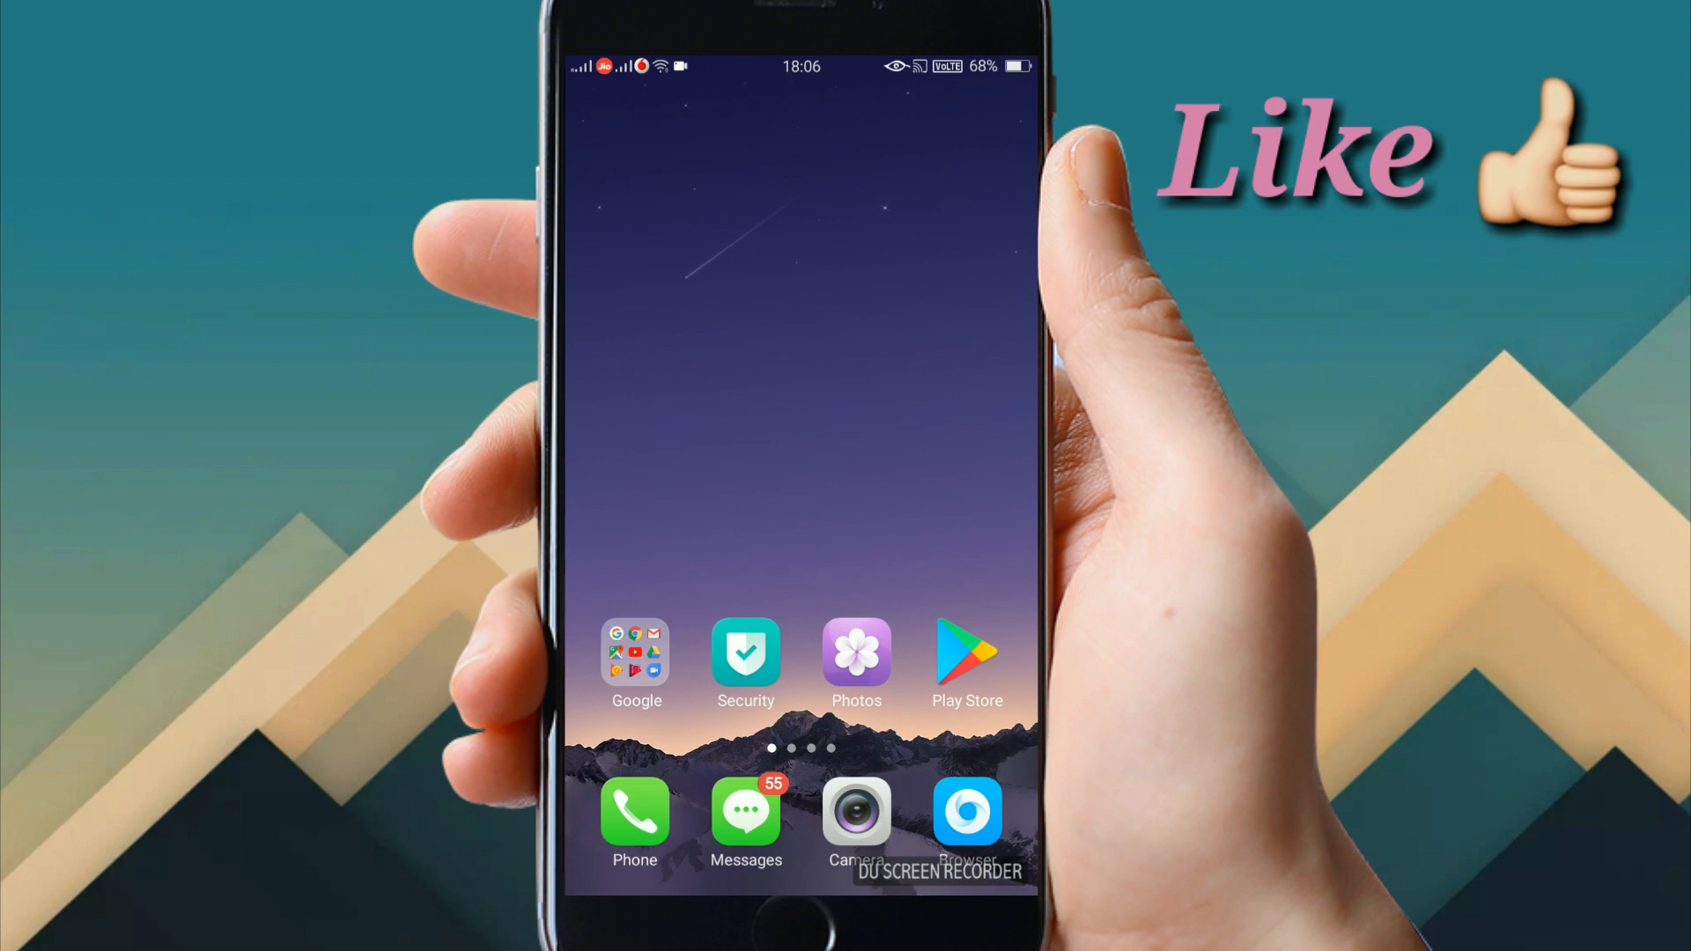
pyautogui.hscroll(-3)
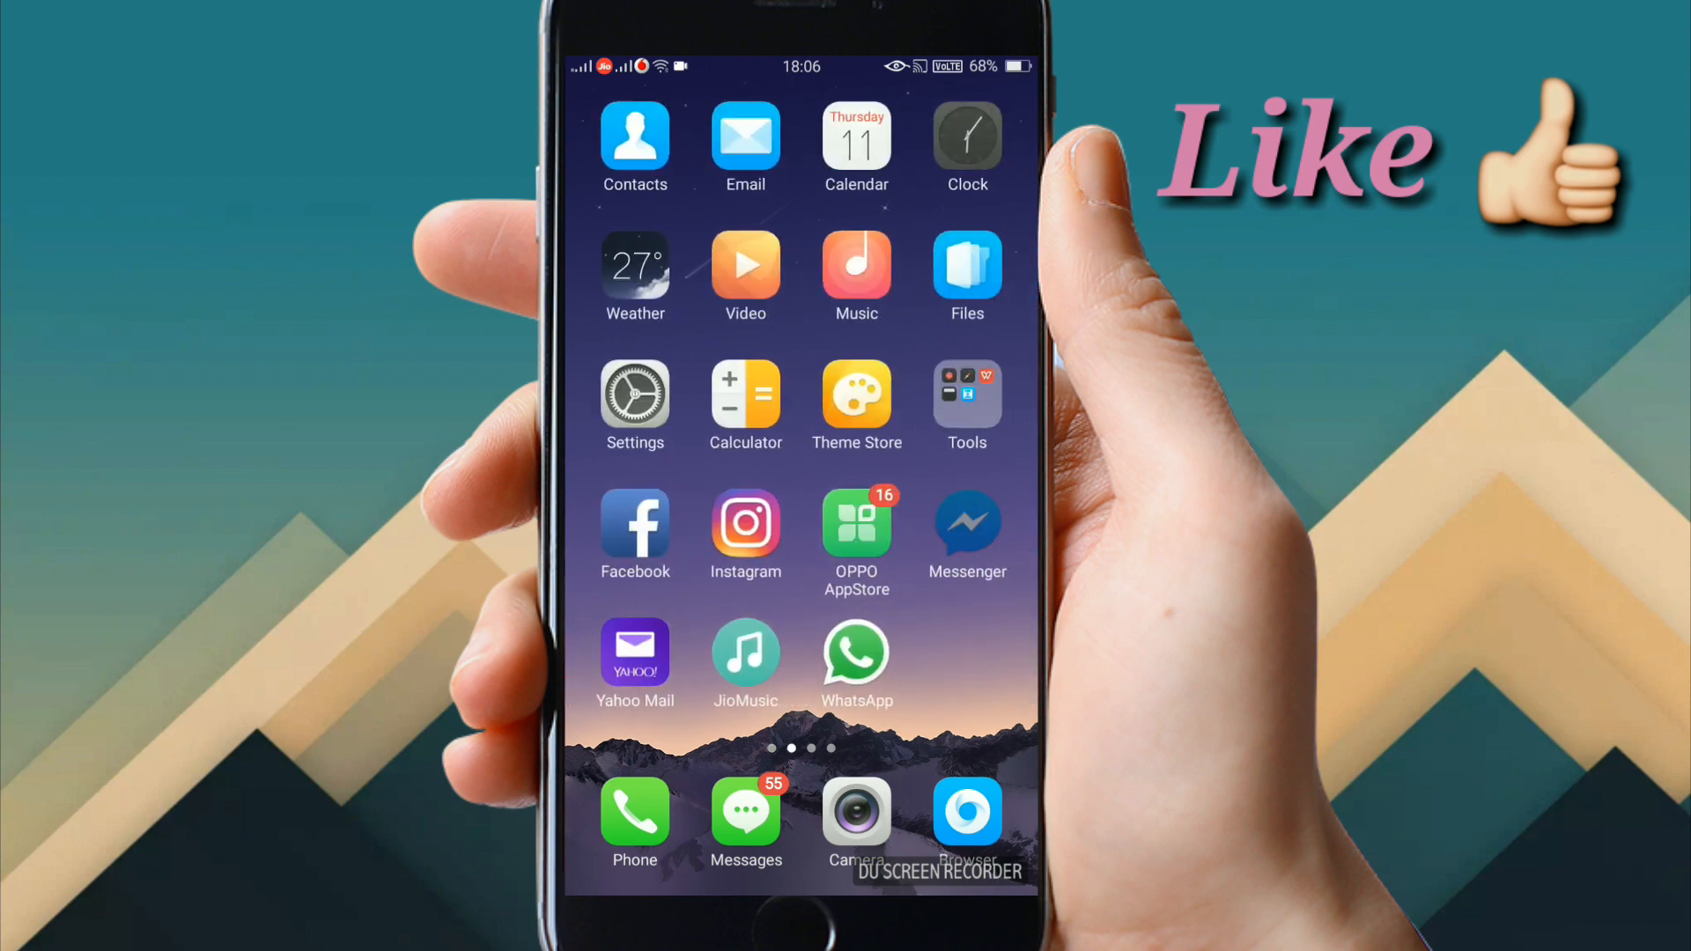
pyautogui.click(967, 536)
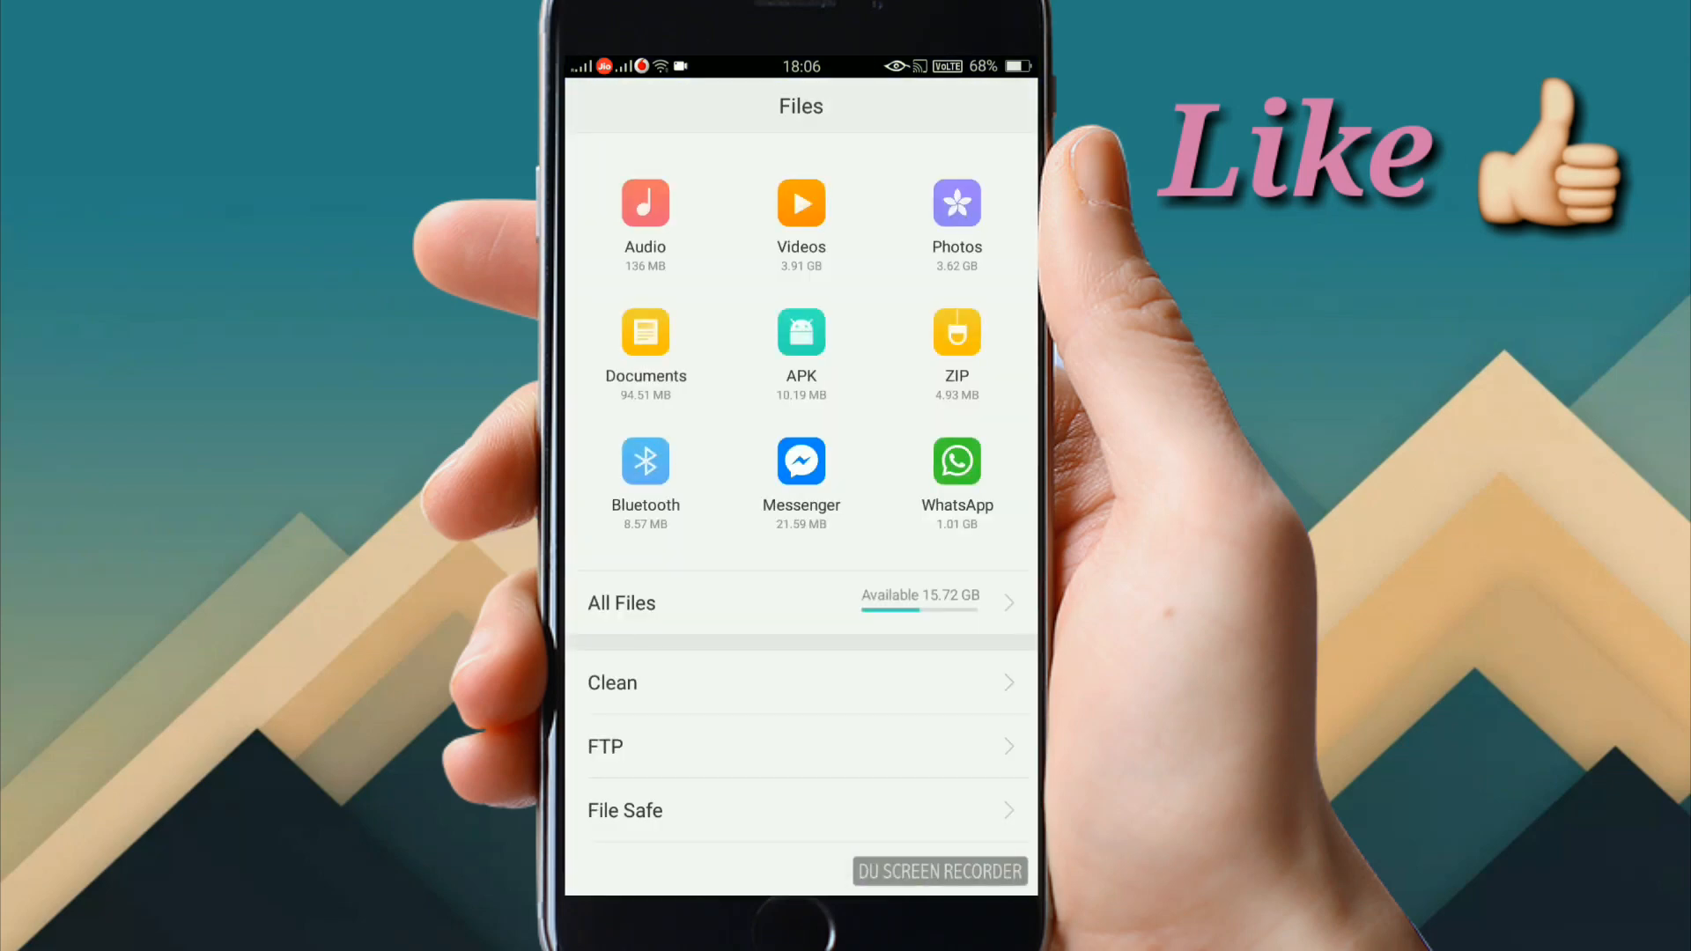
pyautogui.click(622, 602)
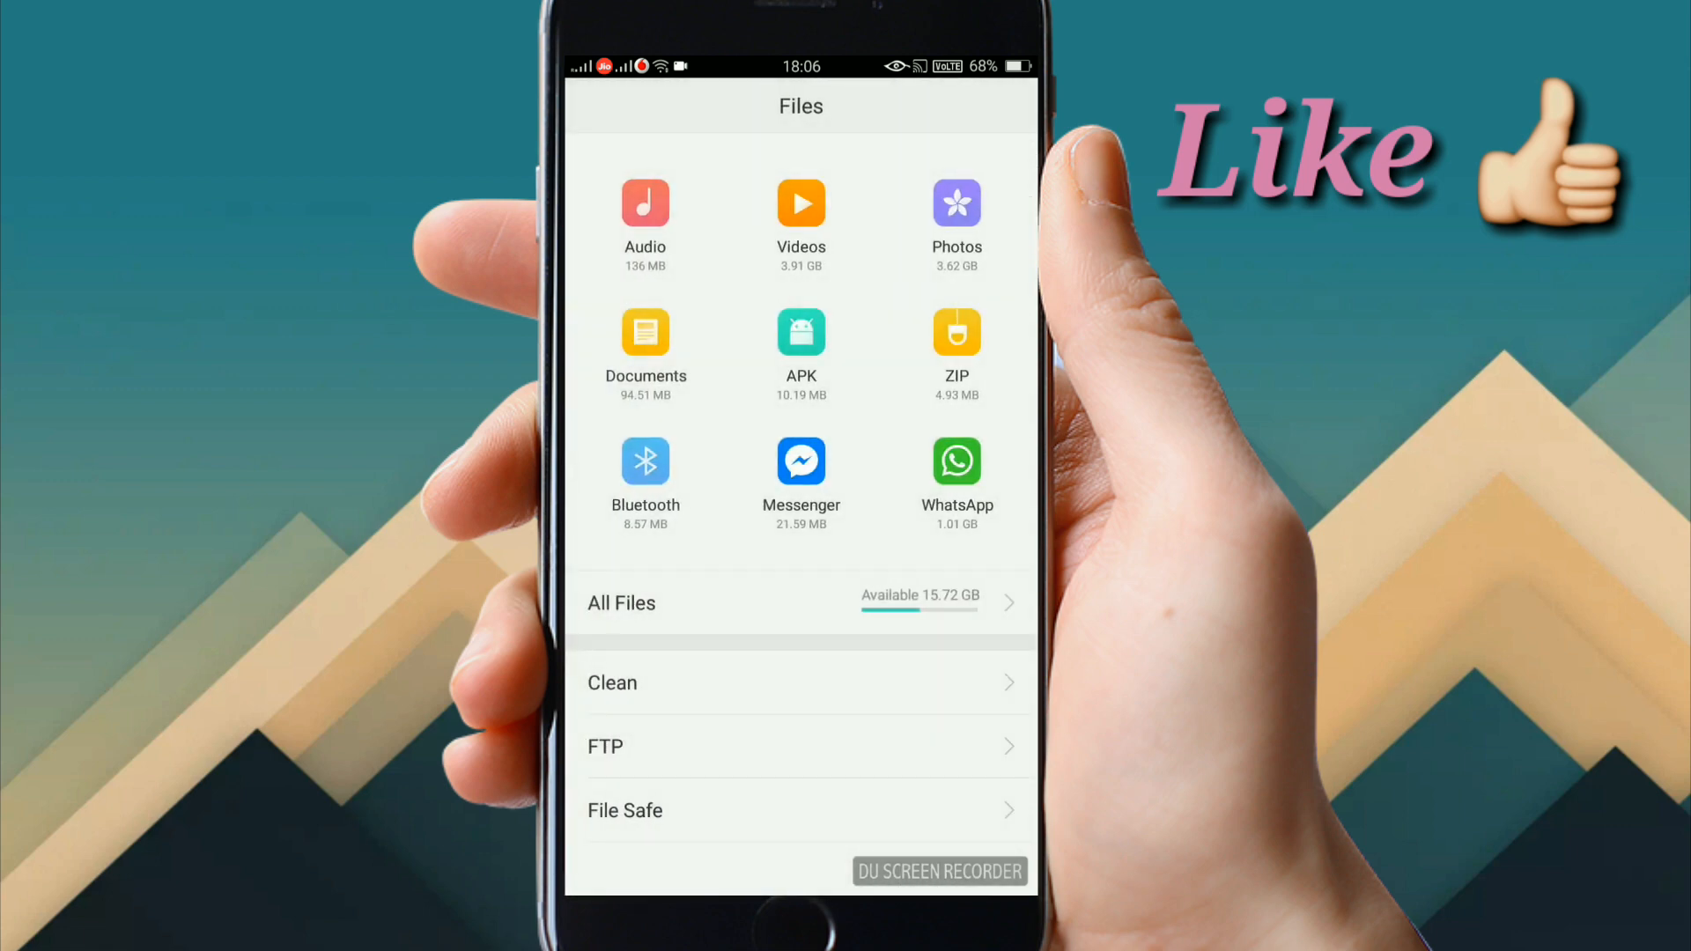
# Browse the Documents category and scroll through the list to find the xlsx file.
pyautogui.click(645, 344)
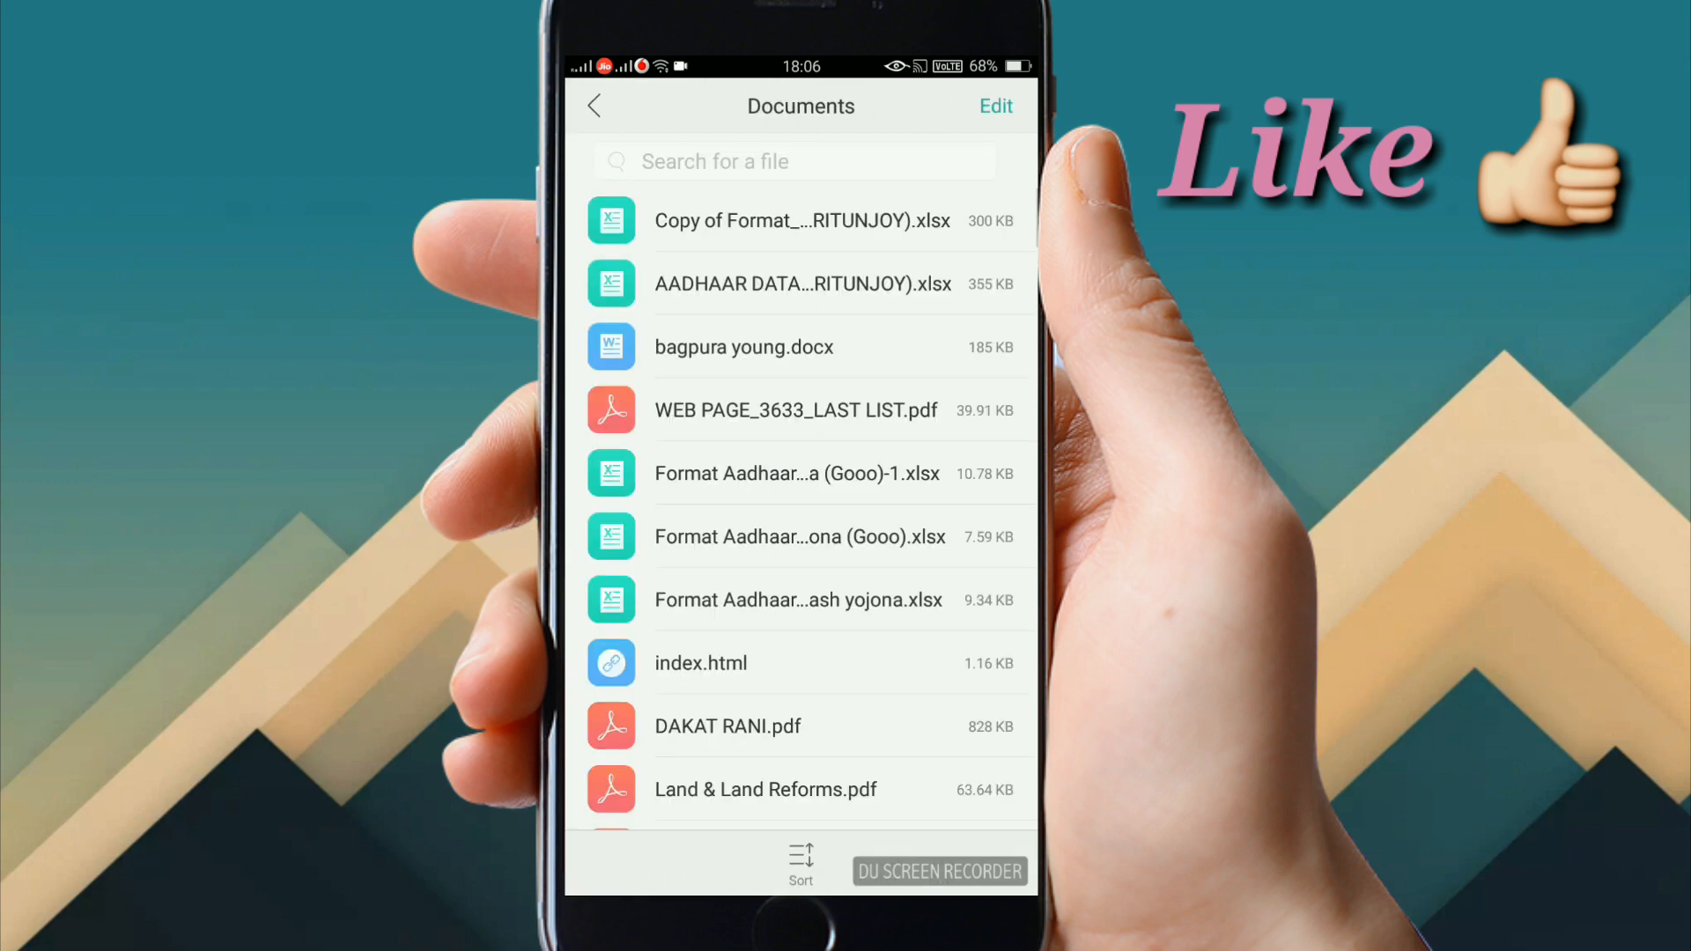
pyautogui.scroll(-3)
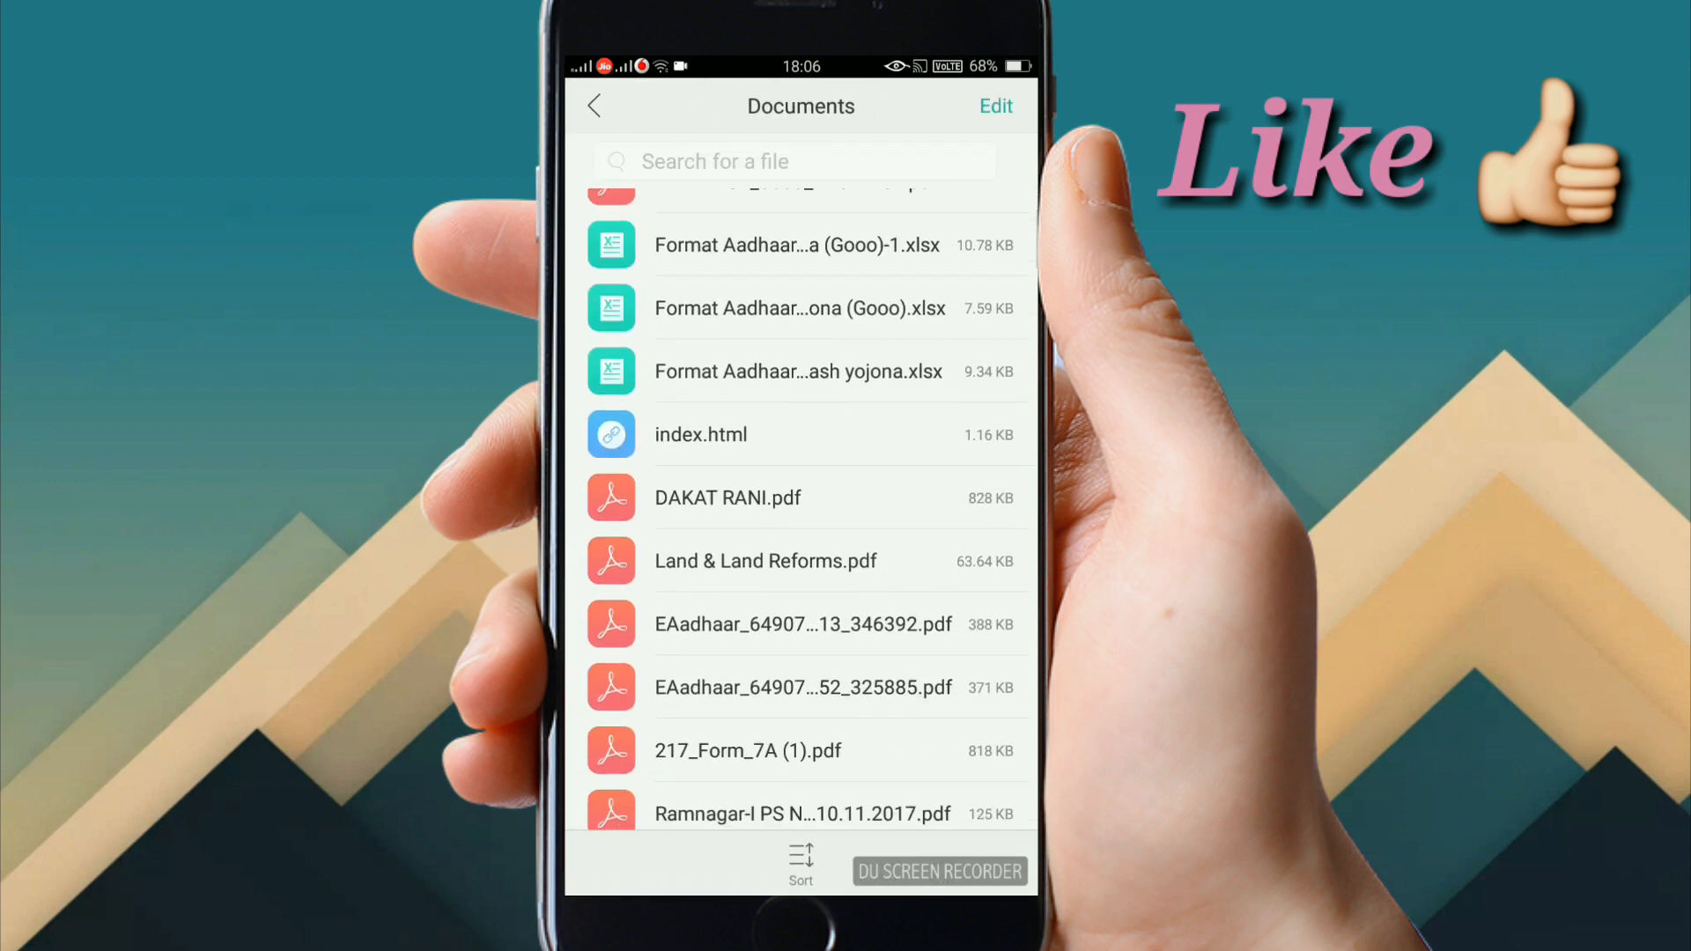
pyautogui.scroll(-3)
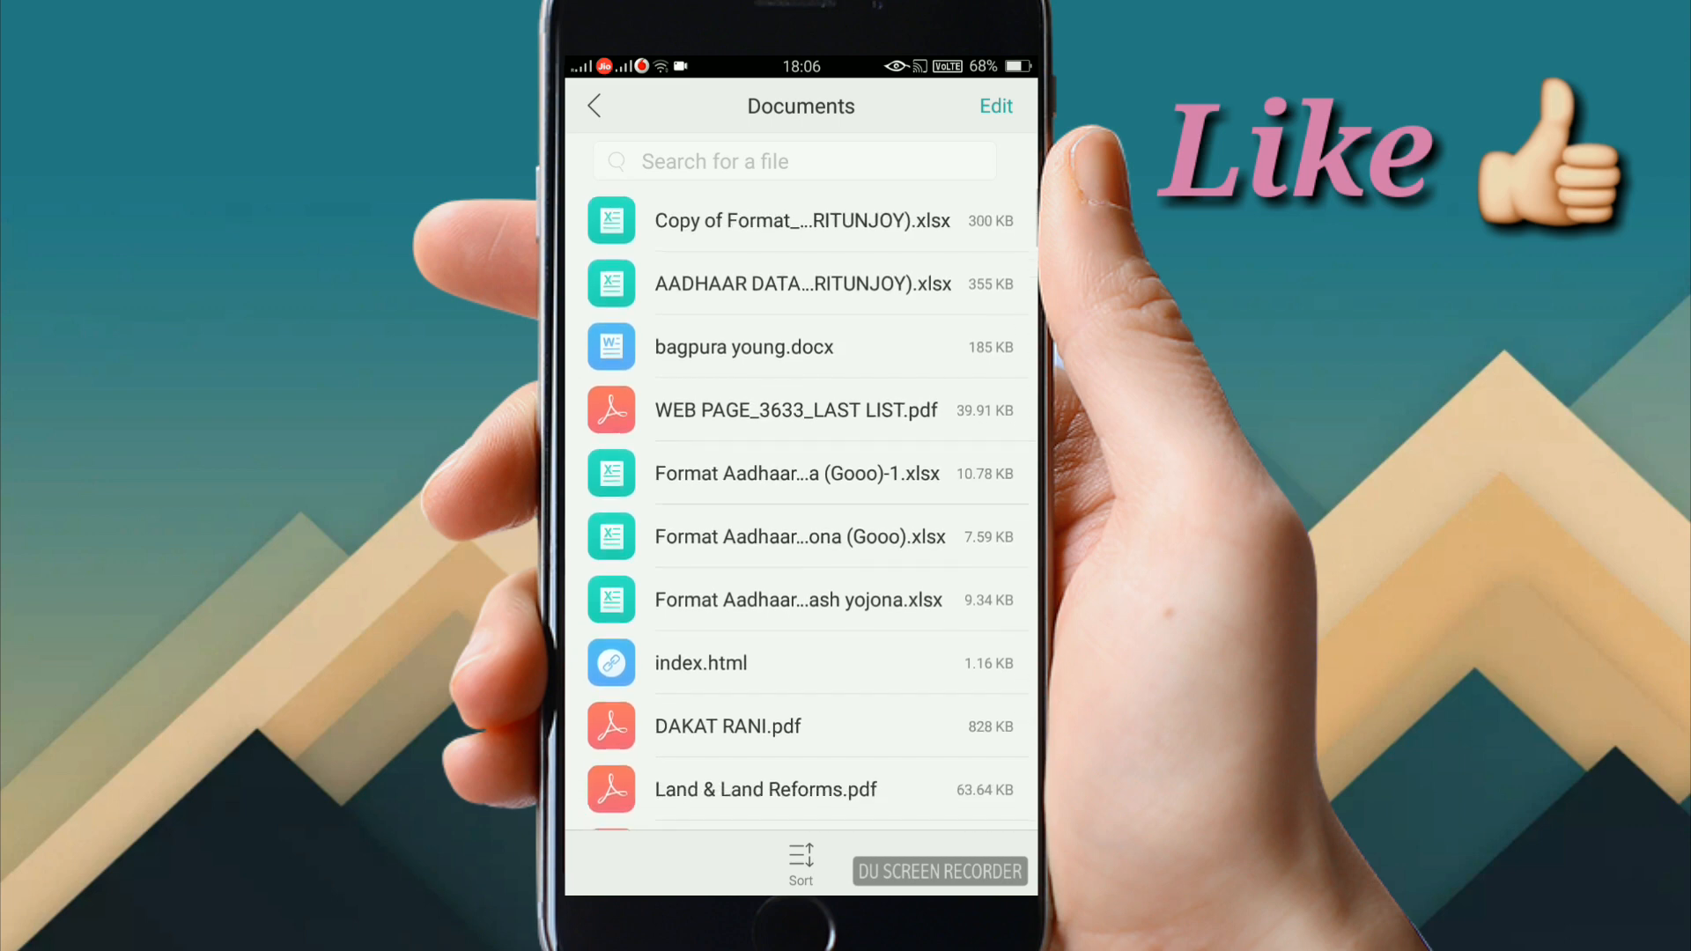
pyautogui.scroll(-3)
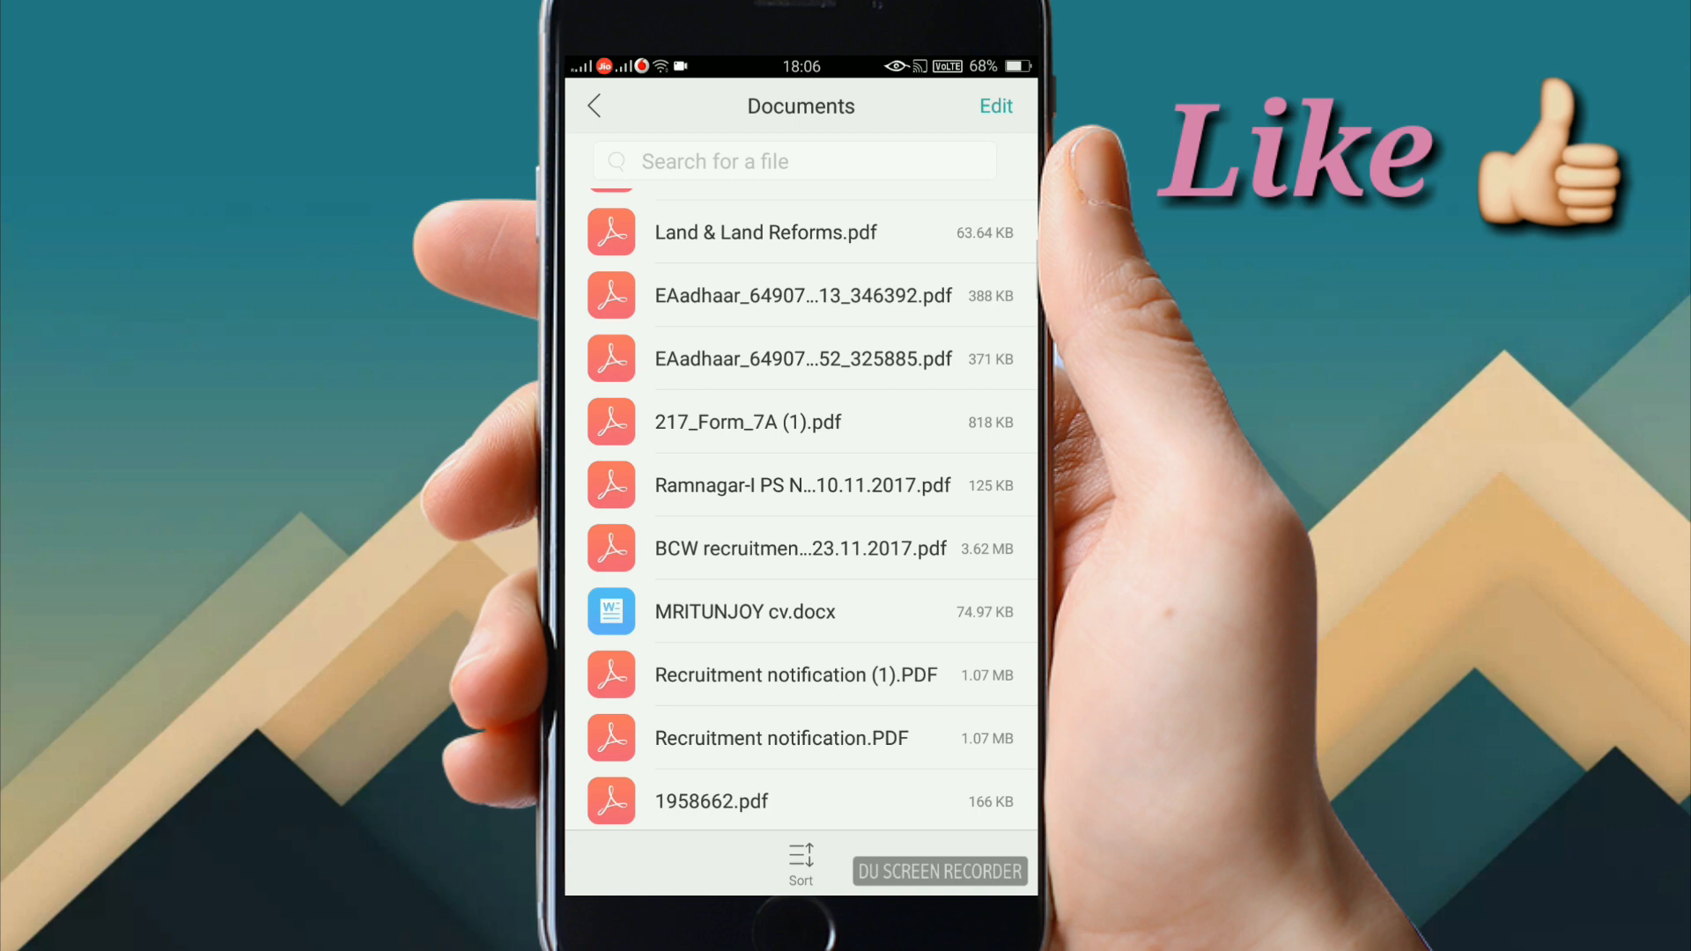
pyautogui.scroll(-3)
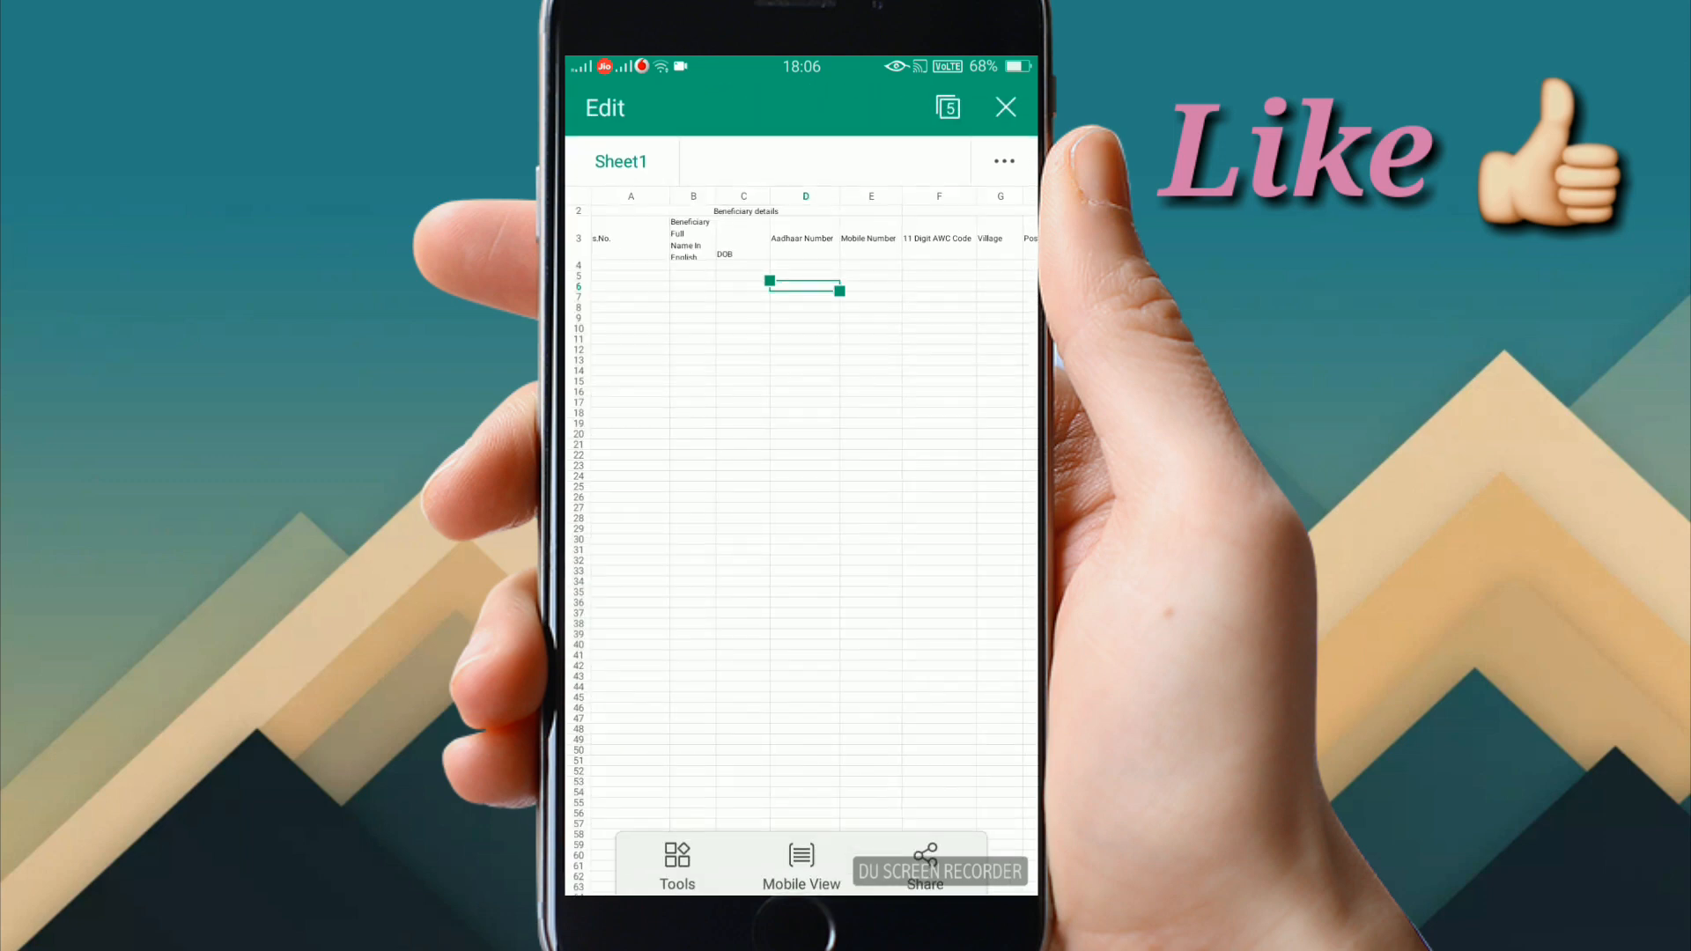
# Reach the File options of the Aadhaar beneficiary spreadsheet in WPS Office.
pyautogui.hscroll(3)
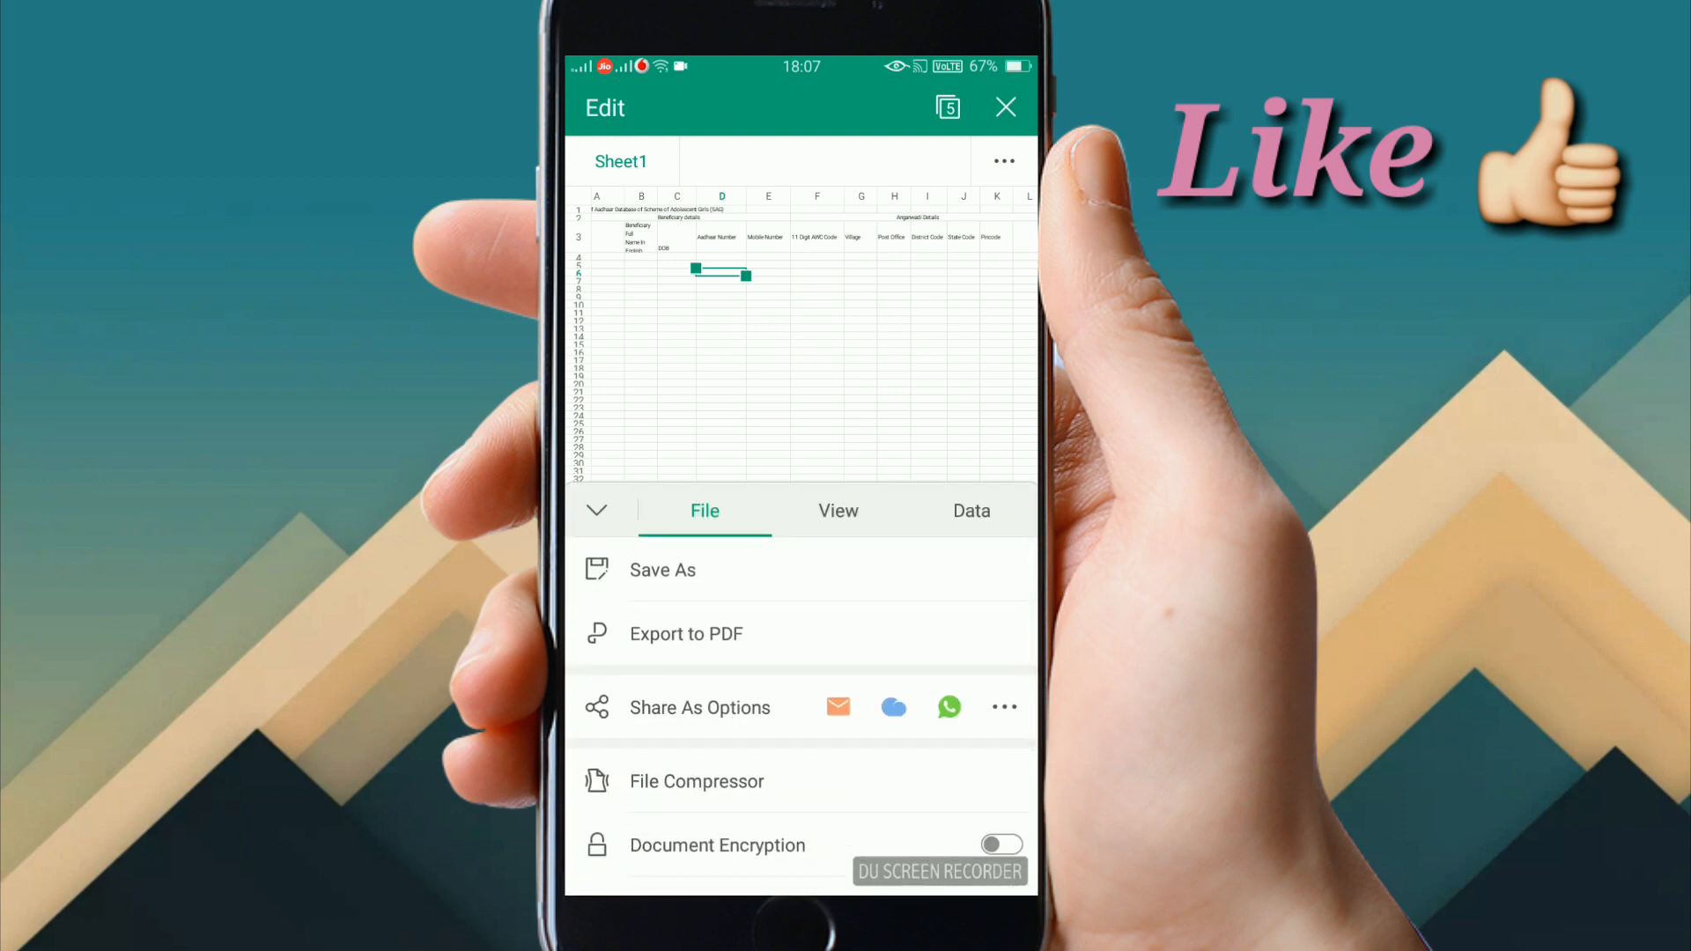
# Export the spreadsheet to PDF, saving it to SD Card(0000-0000).
pyautogui.click(663, 569)
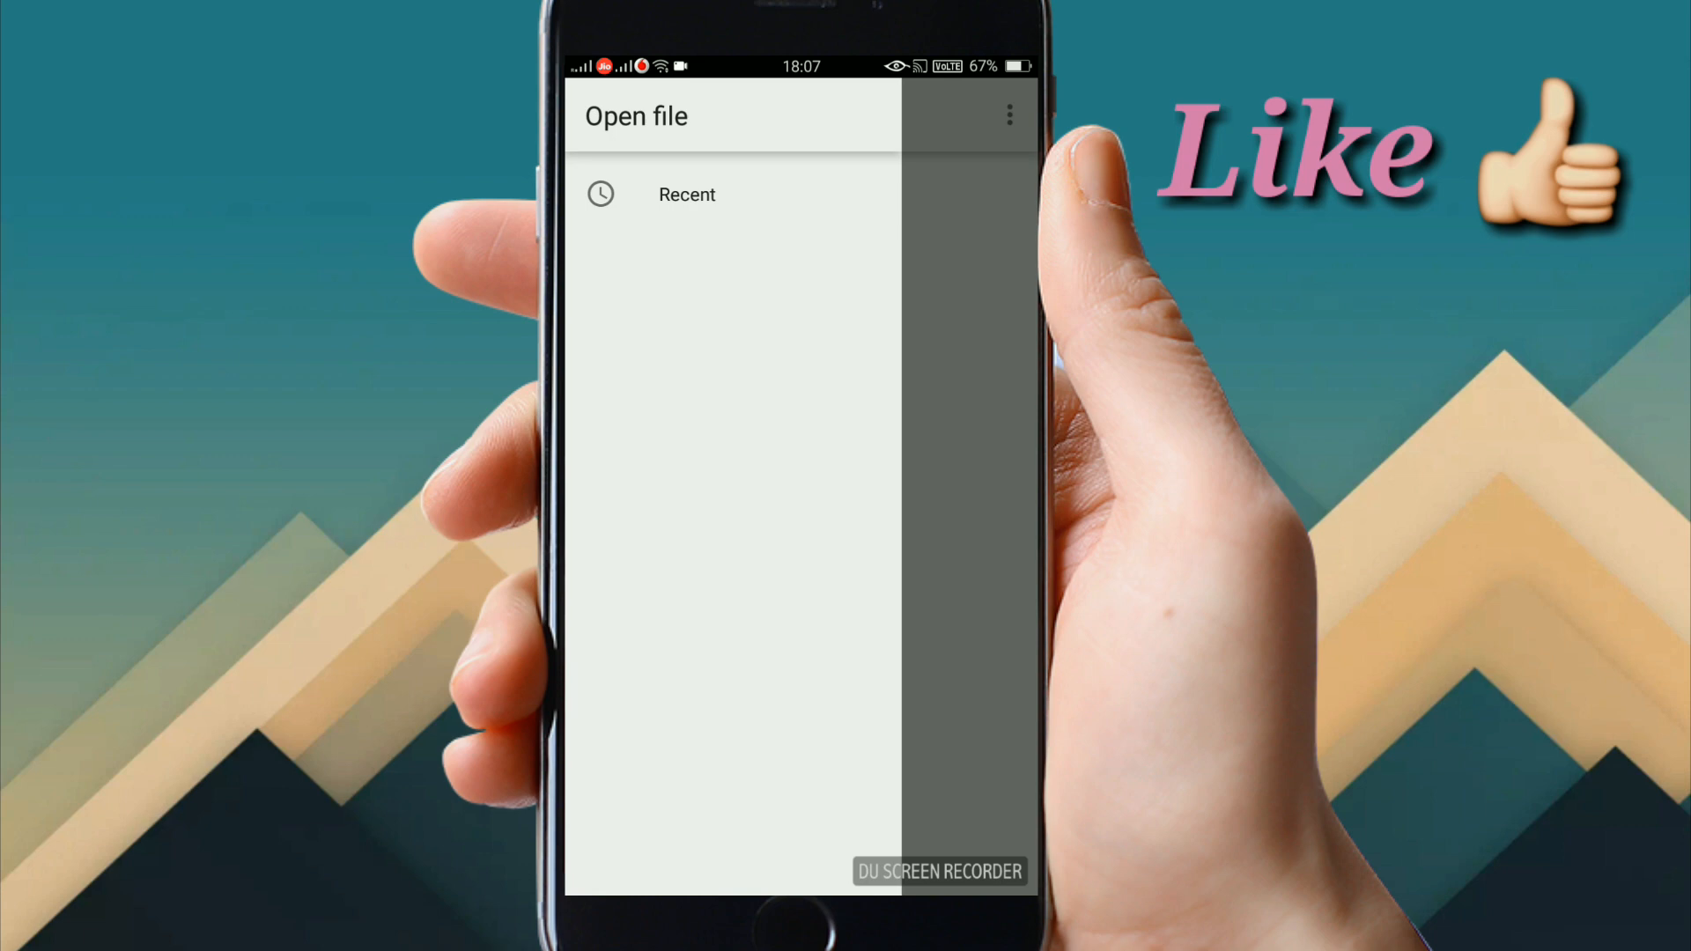
pyautogui.click(685, 194)
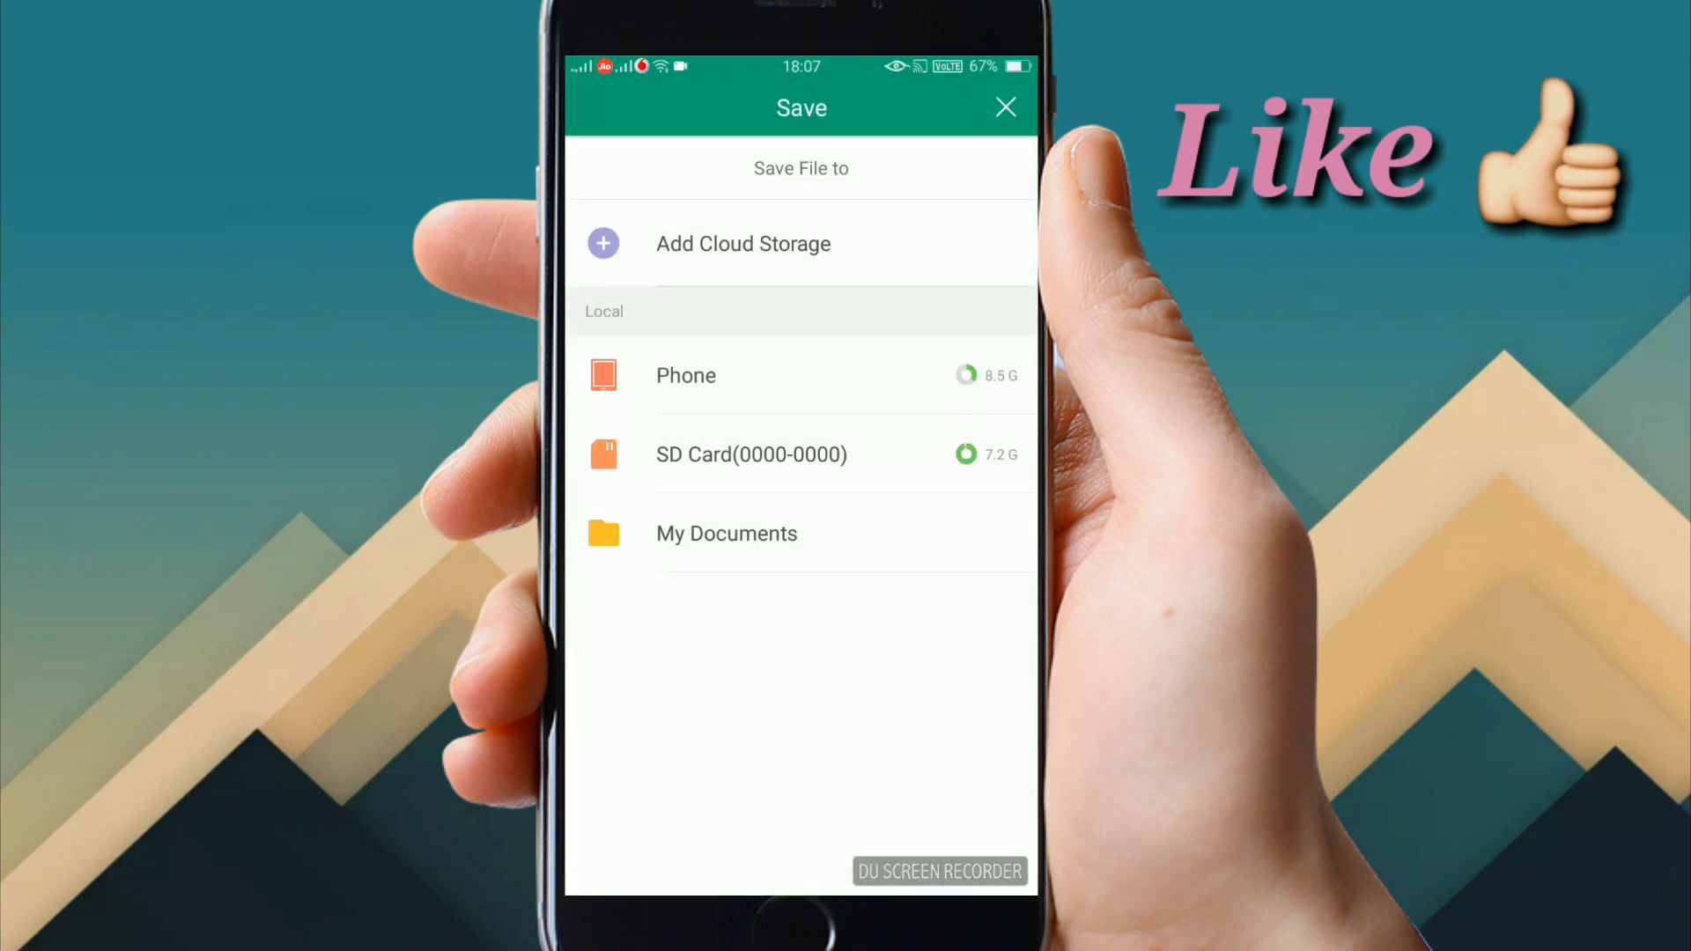
pyautogui.click(1004, 107)
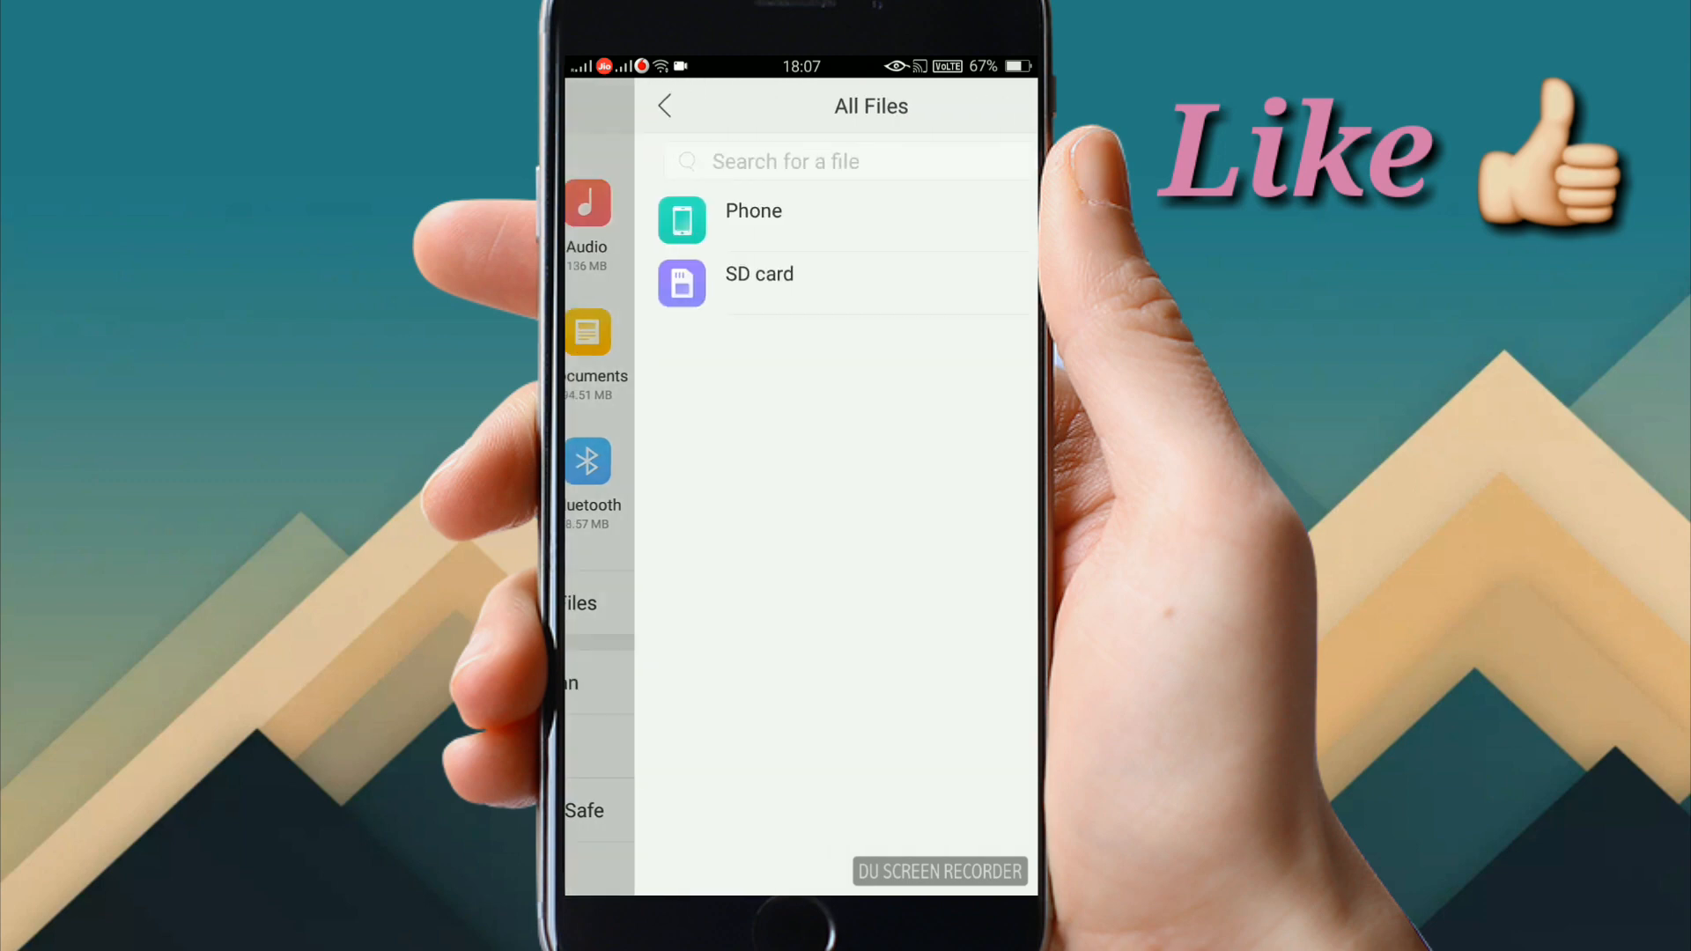
# Open the exported PDF from the SD card in a PDF reader app.
pyautogui.click(758, 273)
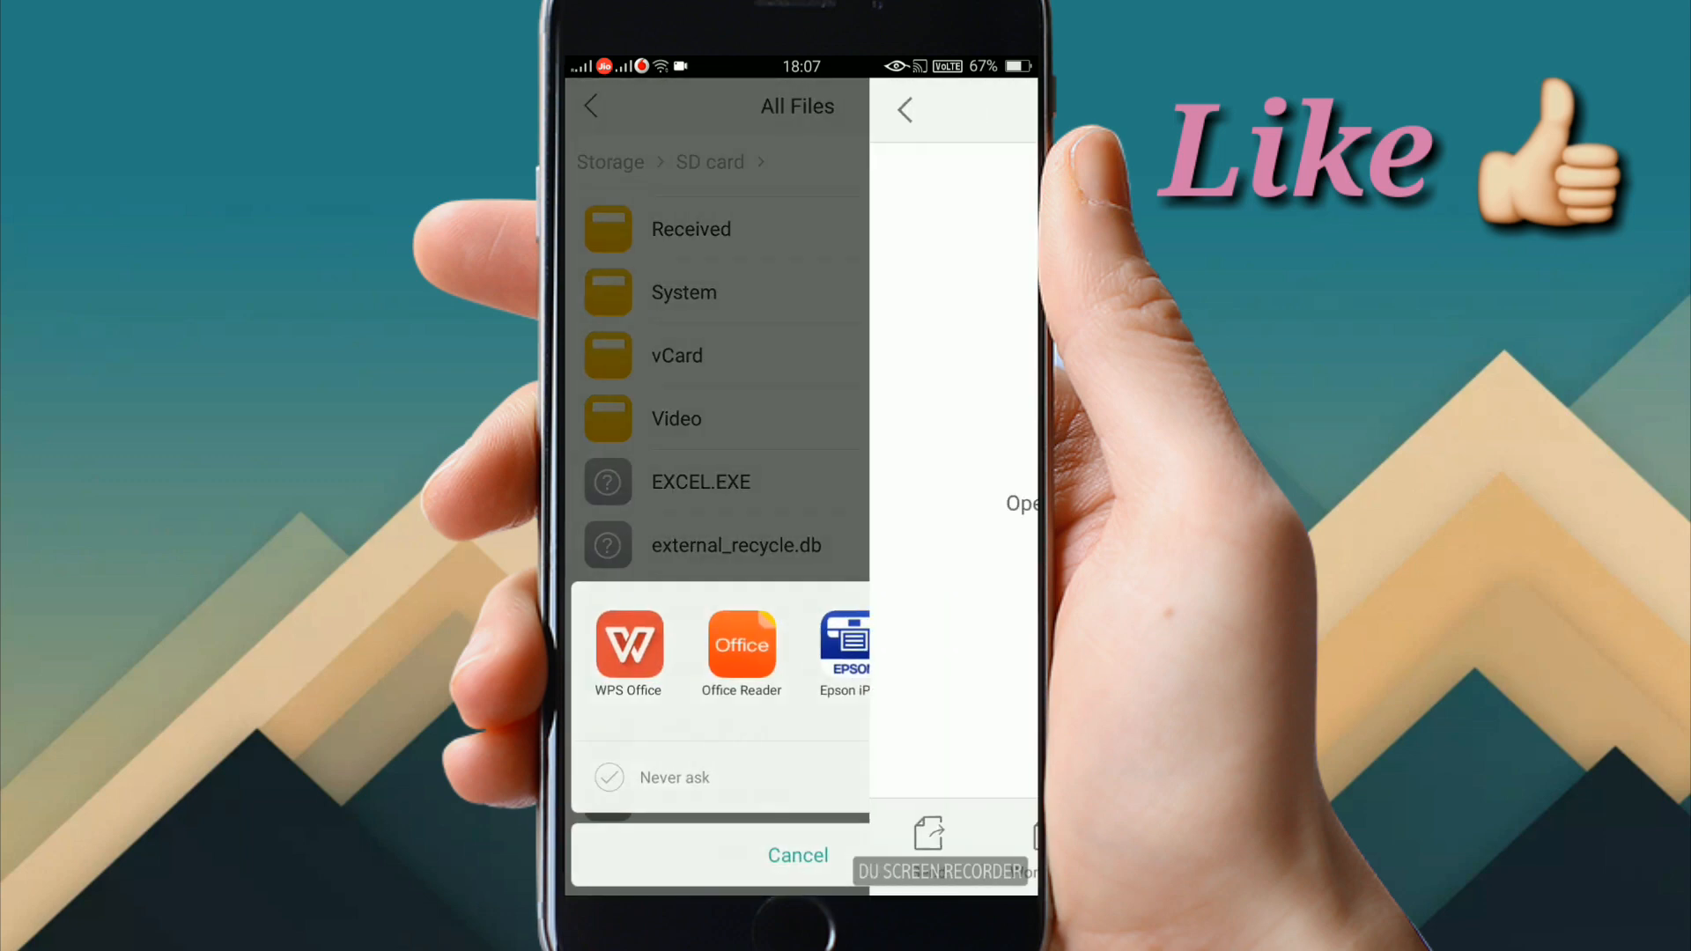
pyautogui.click(628, 645)
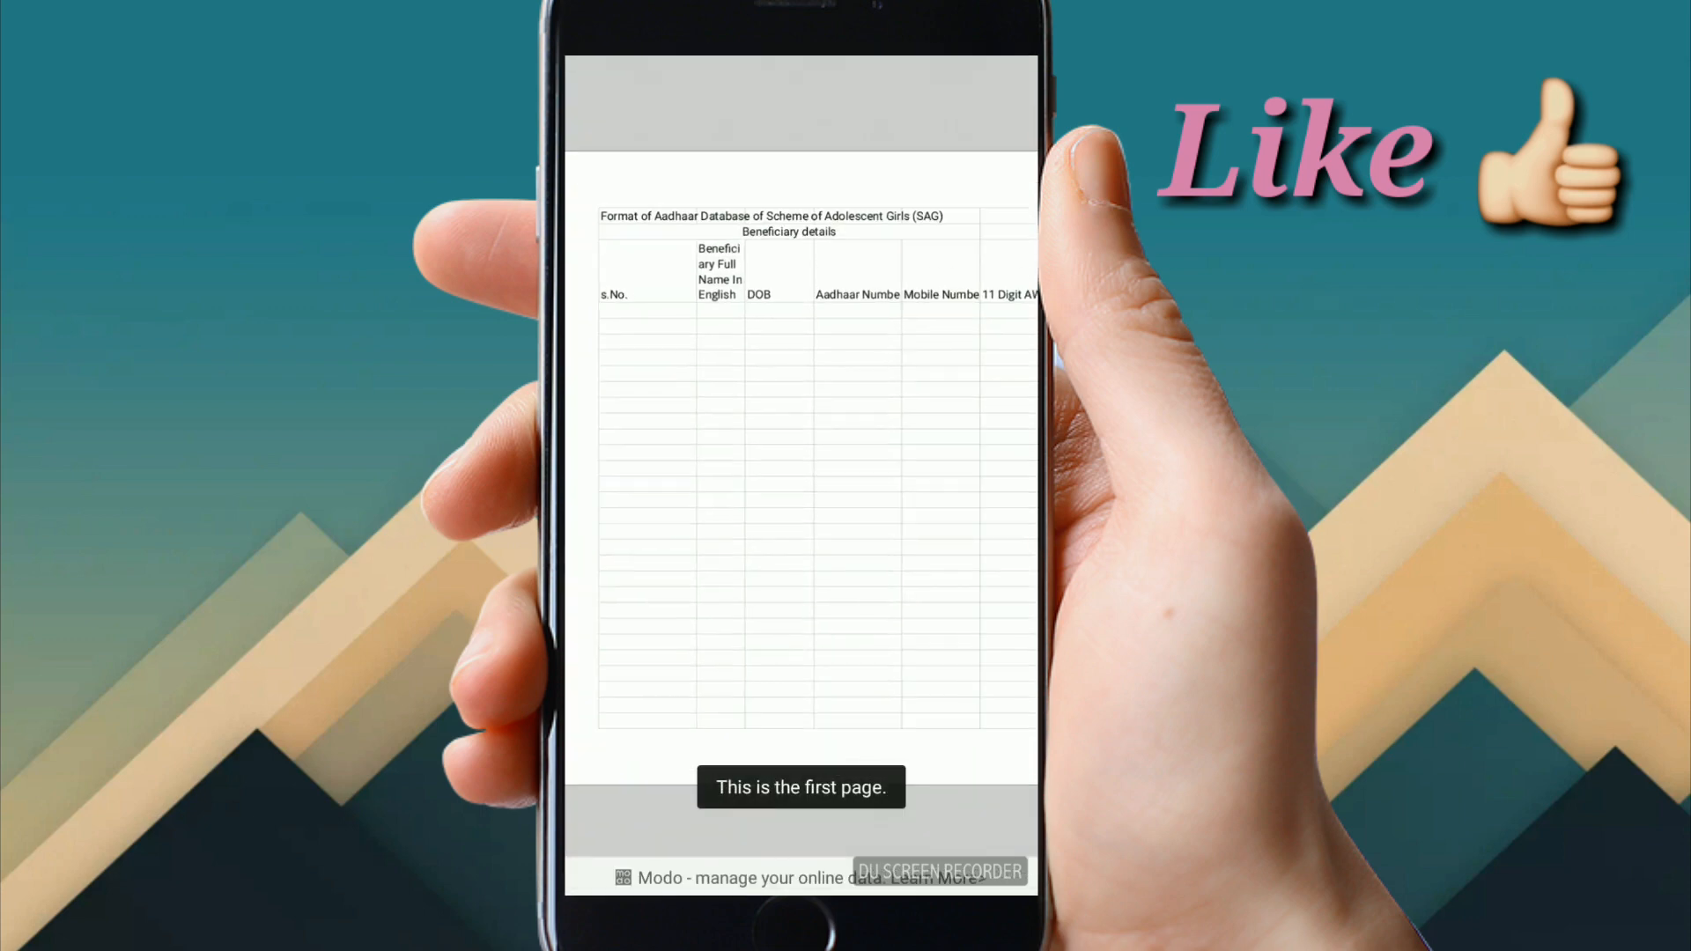